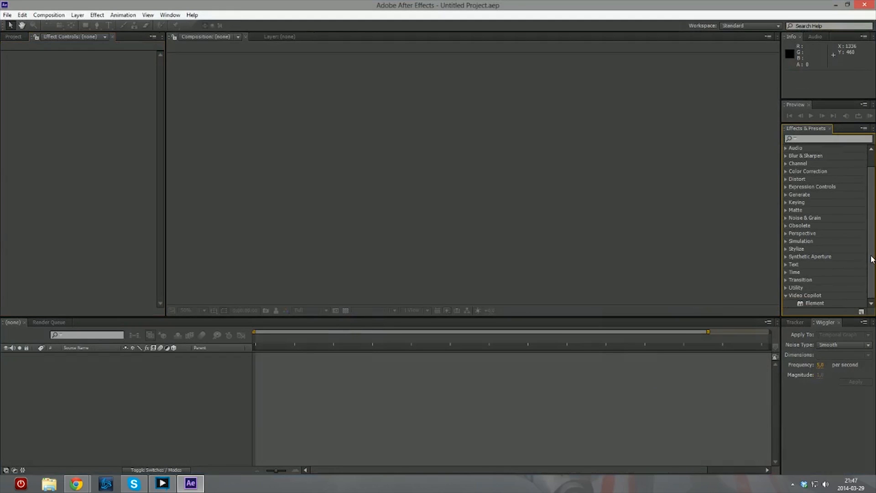
- Create the 1280×720 composition Comp 1 and add a black solid layer to it
{"action": "left_click", "coordinate": [13, 36]}
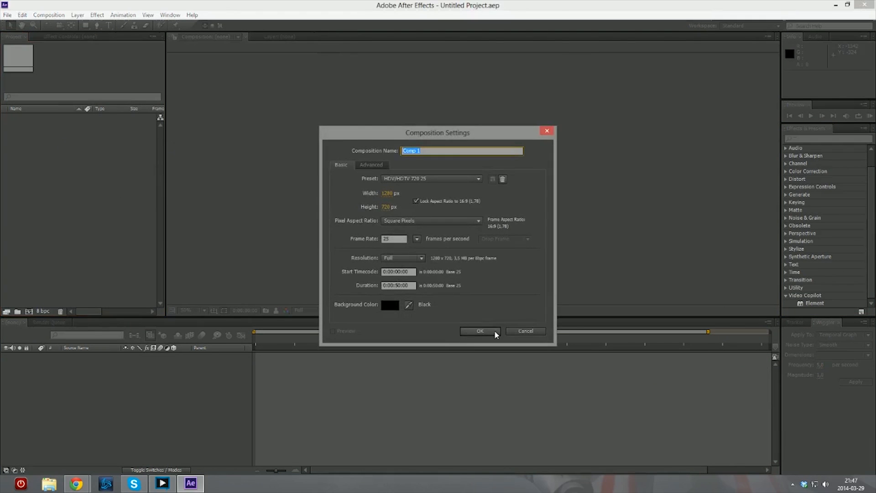
{"action": "left_click", "coordinate": [479, 331]}
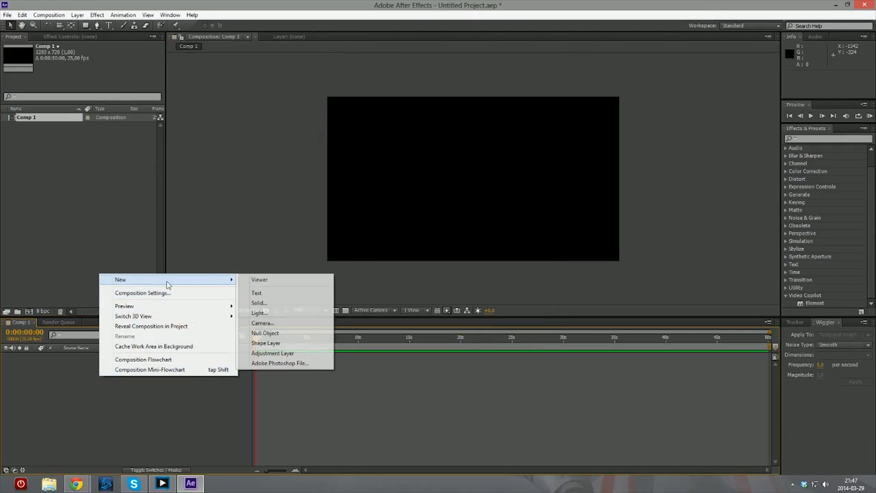
{"action": "left_click", "coordinate": [258, 302]}
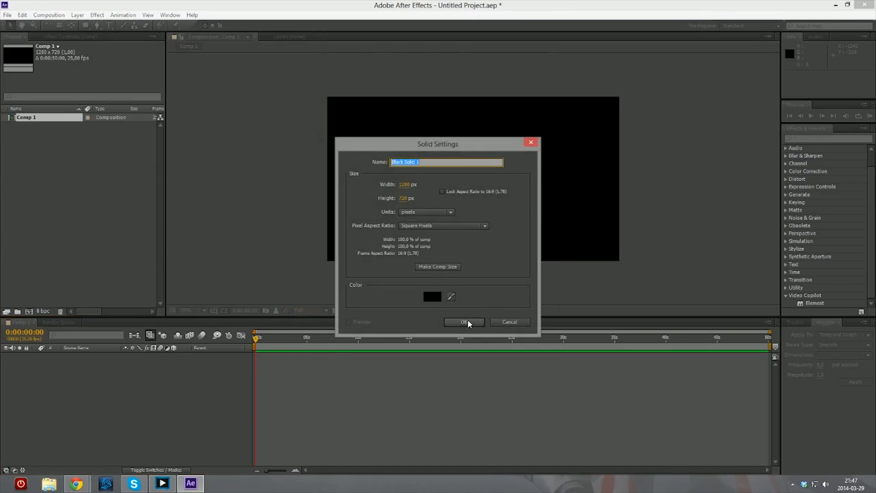
{"action": "left_click", "coordinate": [465, 321]}
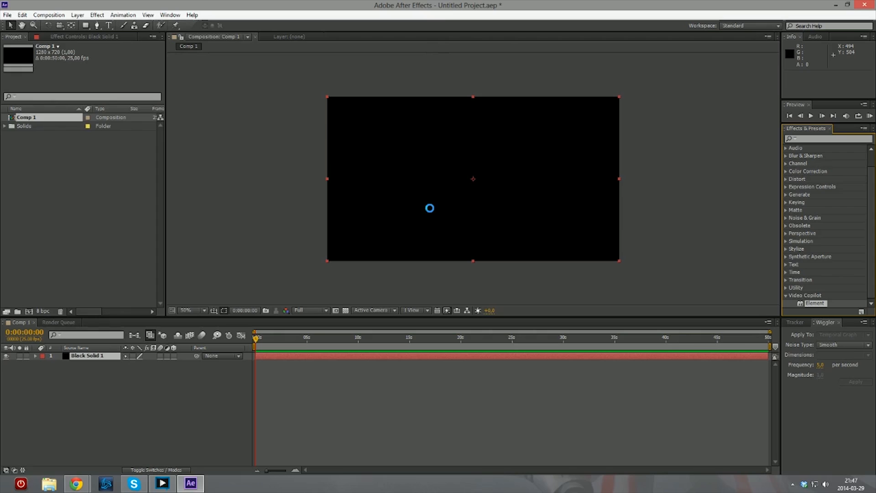
- Apply the Video Copilot Element effect to Black Solid 1
{"action": "left_click", "coordinate": [84, 37]}
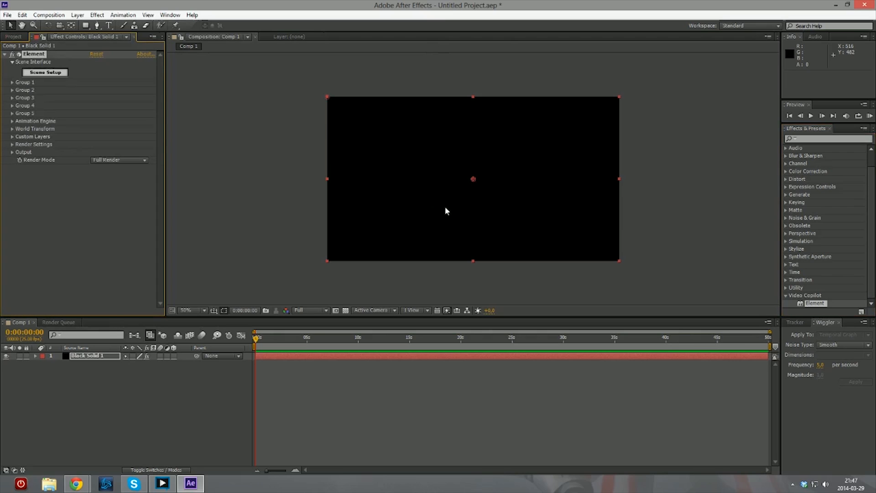
{"action": "mouse_move", "coordinate": [479, 116]}
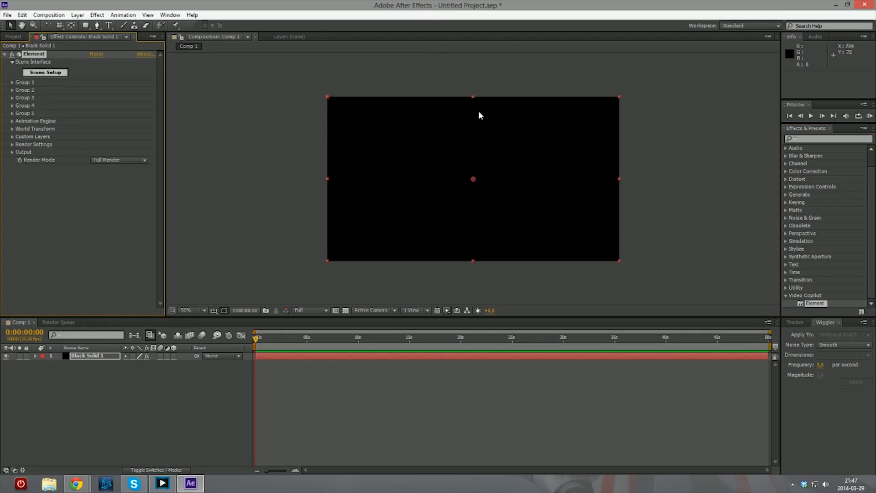
{"action": "mouse_move", "coordinate": [515, 180]}
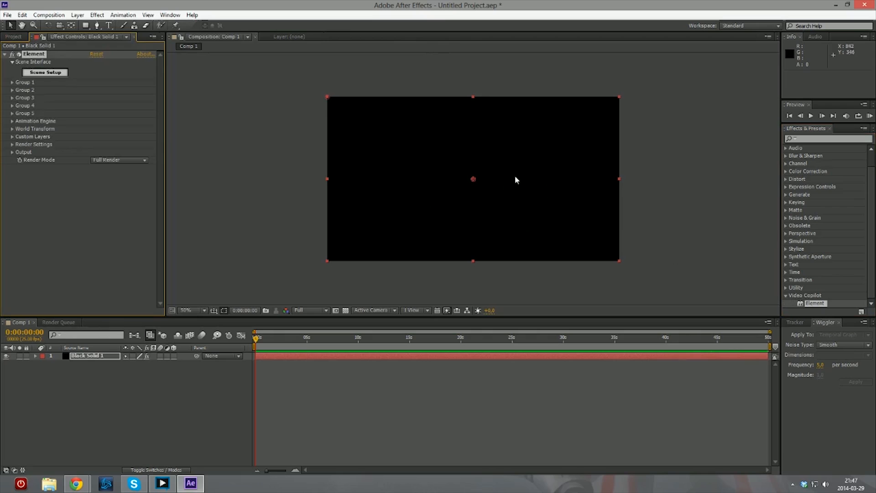
{"action": "mouse_move", "coordinate": [462, 194]}
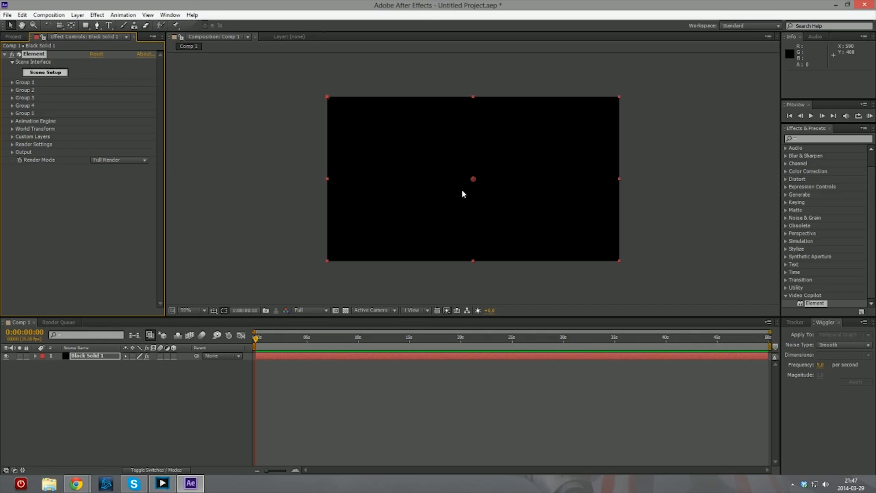
{"action": "mouse_move", "coordinate": [414, 194]}
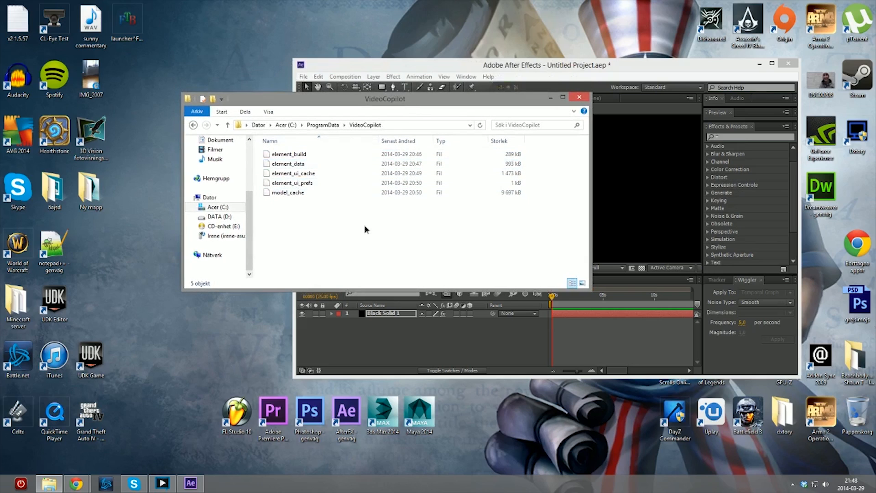
- Show the full C:\ProgramData\VideoCopilot path in the Explorer address bar
{"action": "left_click", "coordinate": [358, 125]}
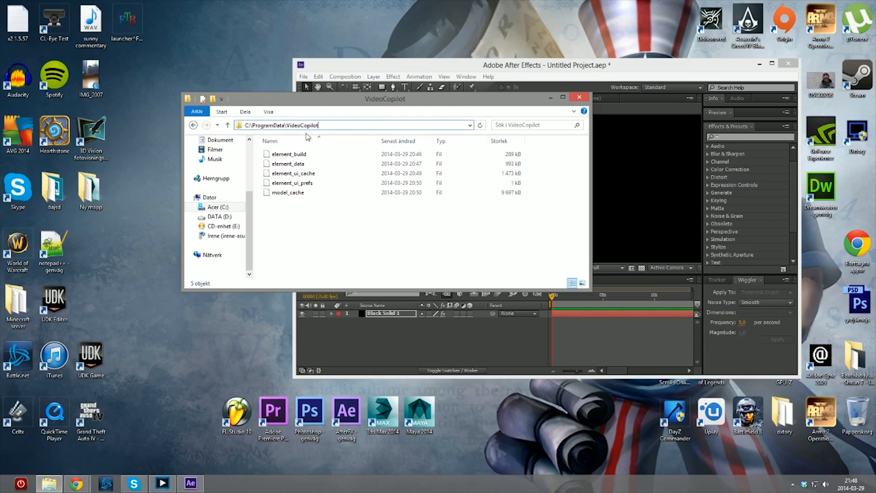
{"action": "left_click", "coordinate": [355, 124]}
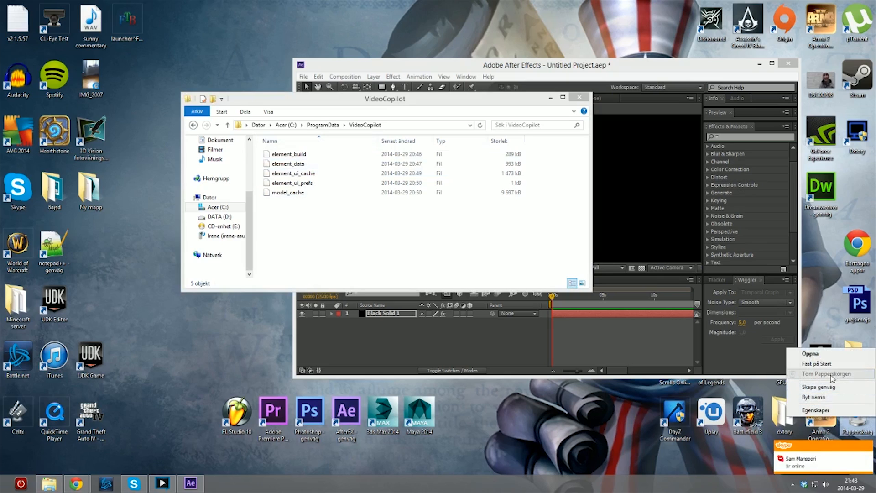
- Empty the Recycle Bin from its desktop context menu
{"action": "left_click", "coordinate": [494, 244]}
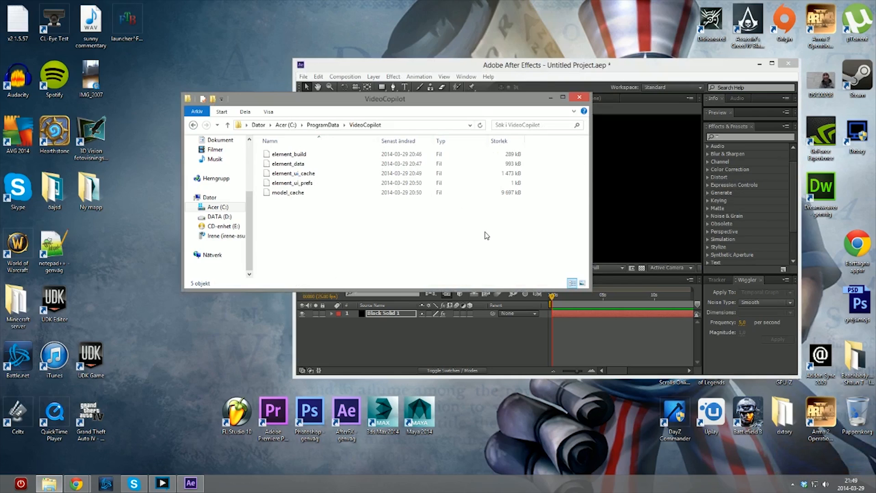
{"action": "mouse_move", "coordinate": [430, 214]}
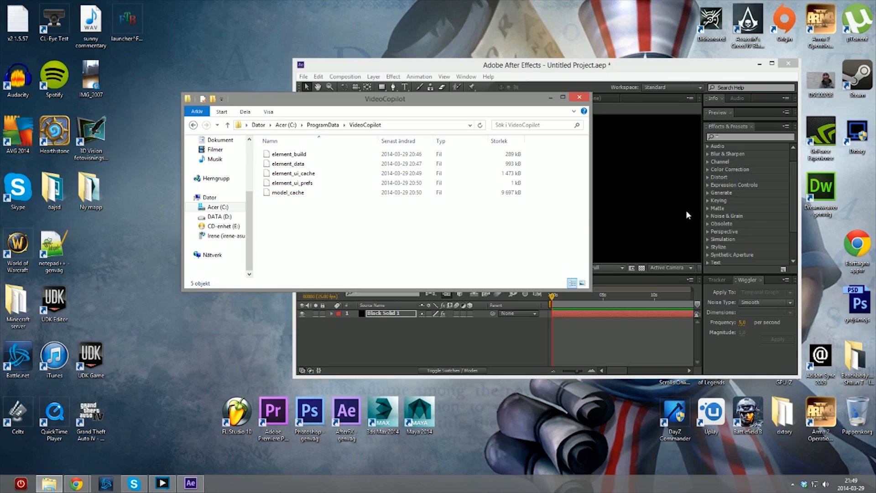
{"action": "mouse_move", "coordinate": [253, 218]}
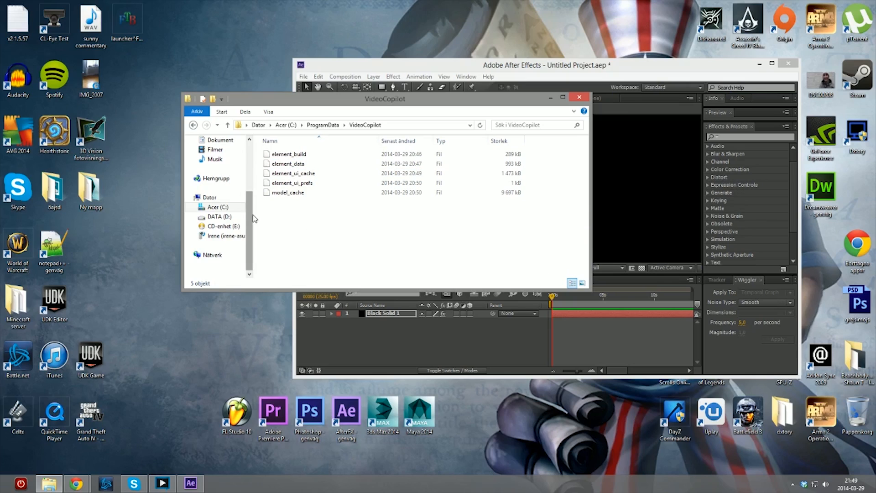